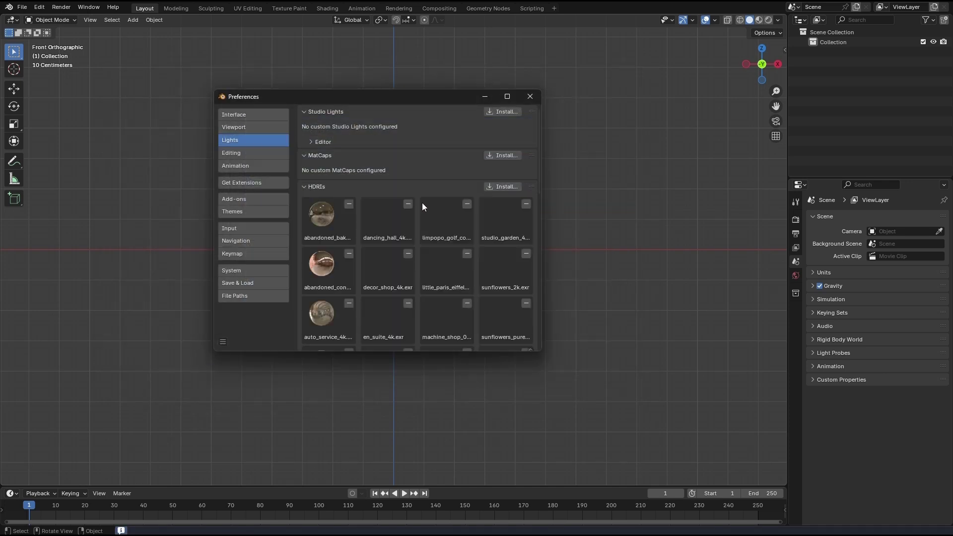
Step: Browse the Get Extensions list, expand the pie menus add-on details, and return to the Add-ons section
scroll("down", 3)
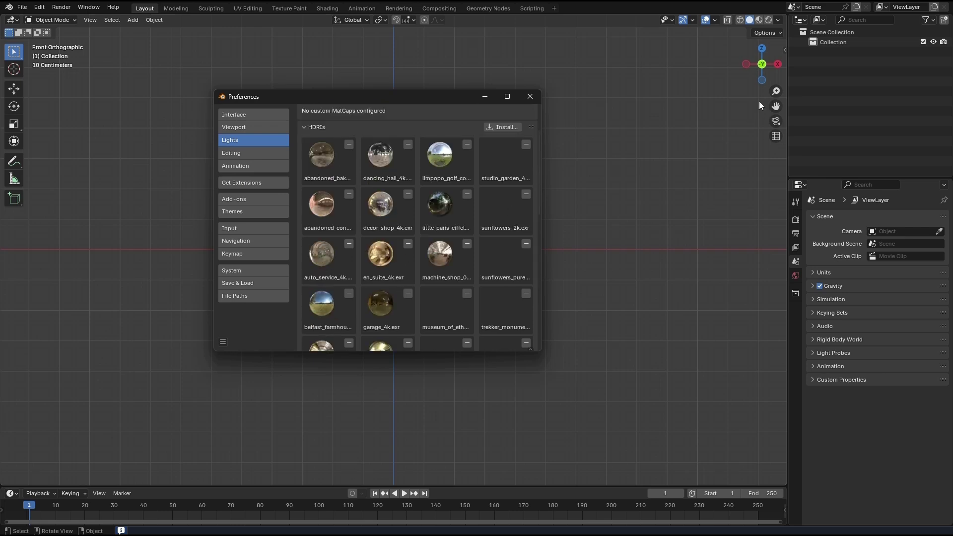
left_click(236, 166)
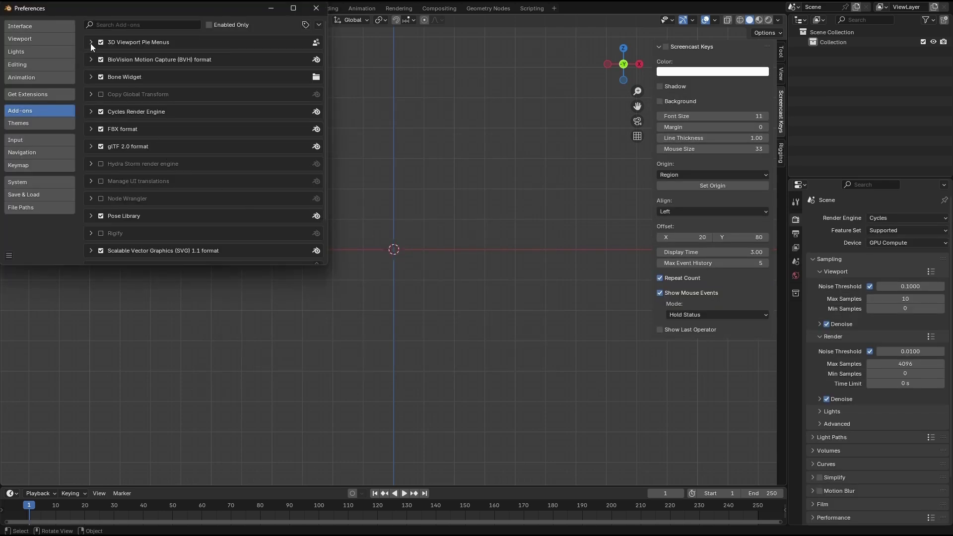
left_click(27, 94)
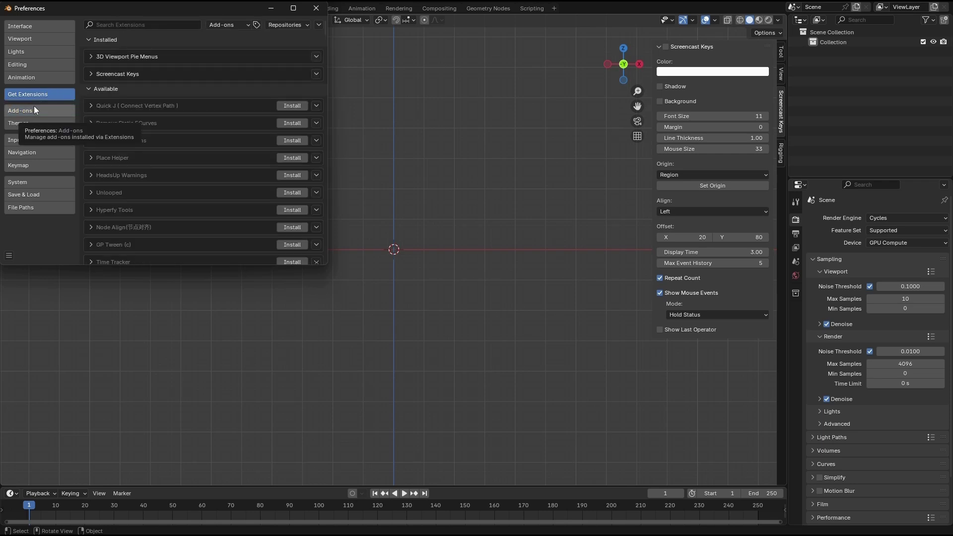
left_click(20, 110)
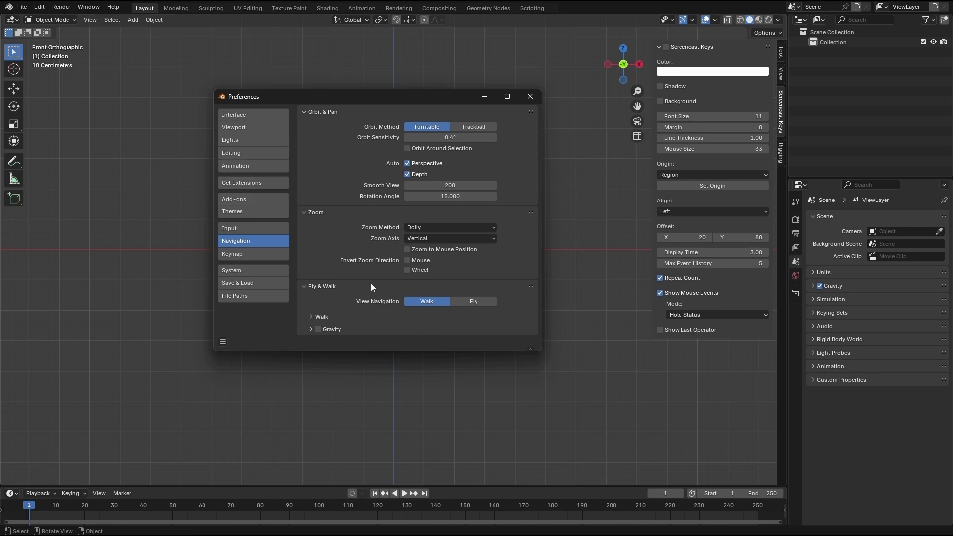
Step: Switch Preferences to the Navigation section showing orbit, zoom and fly/walk options
left_click(232, 270)
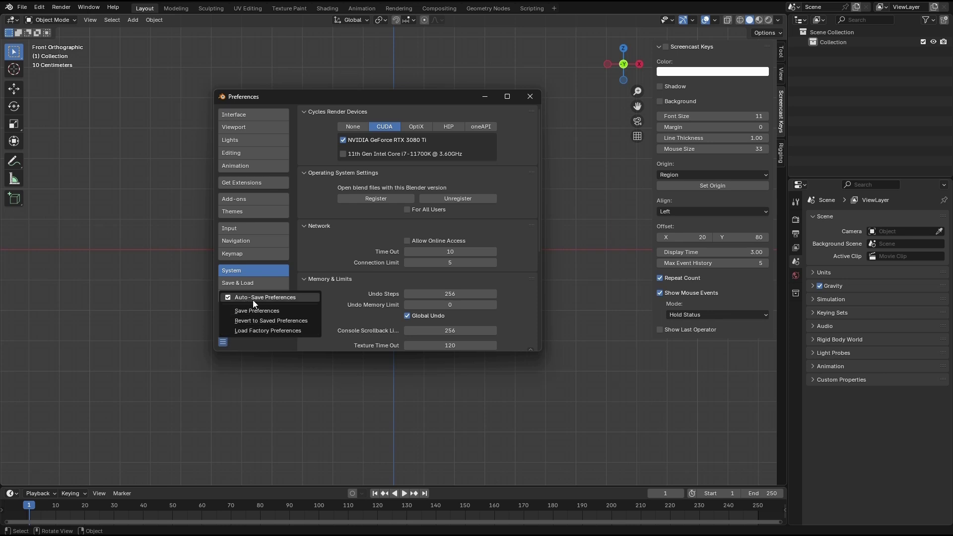
Step: Show the save/revert preferences menu from the System section of Preferences
left_click(528, 97)
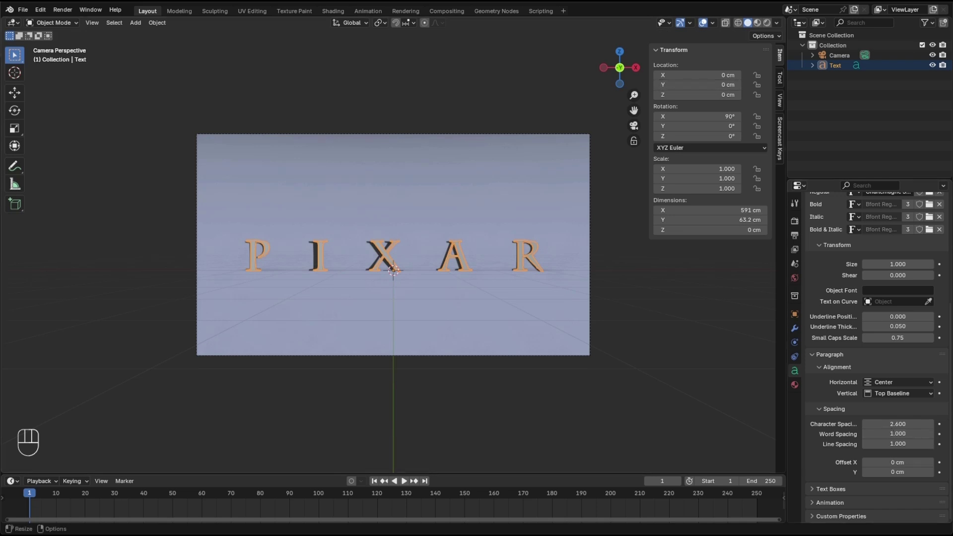
Step: Adjust the camera view so the extruded PIXAR letters sit centred in frame
left_click(840, 55)
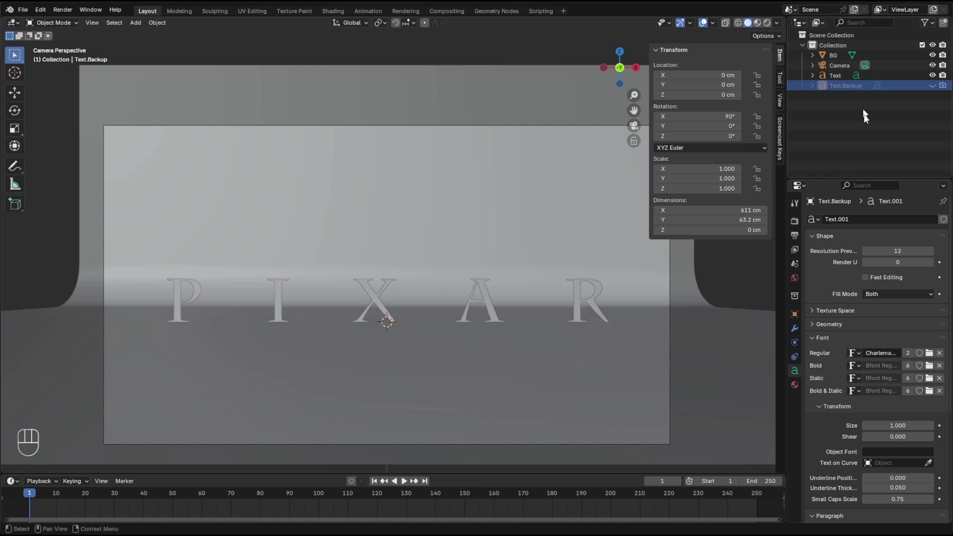
Step: Hide the duplicated Text.Backup object in the Outliner so it stays out of the way
left_click(835, 74)
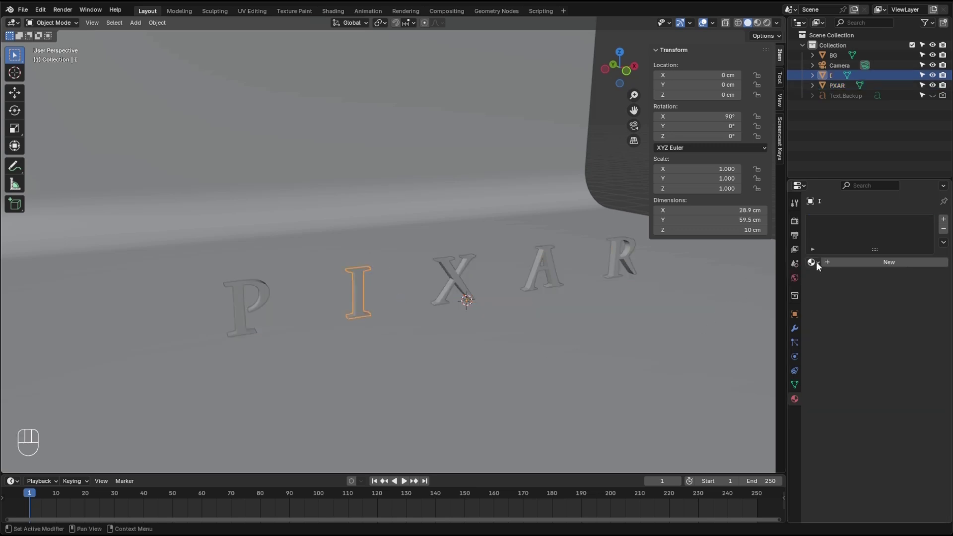
Step: Select the separated letter I object in the Outliner after splitting it from PIXAR
left_click(834, 55)
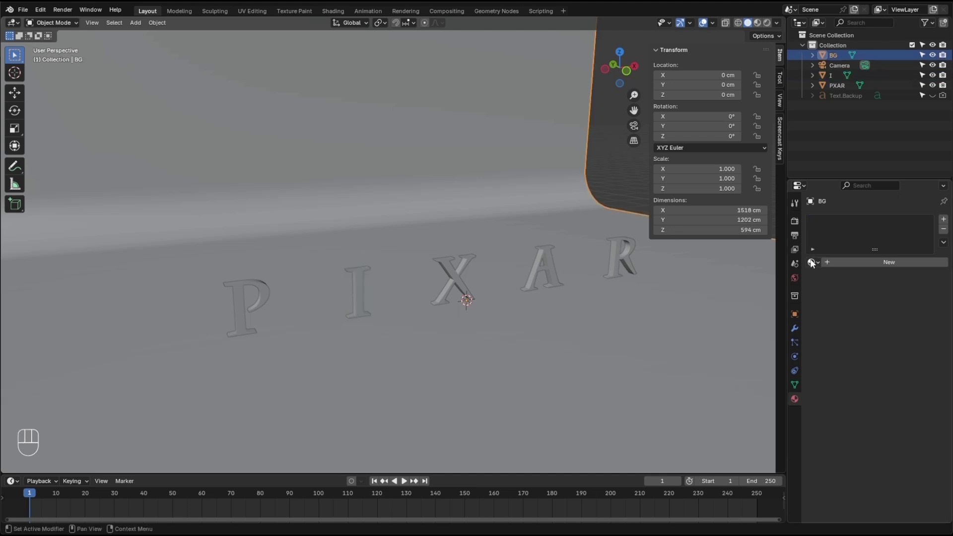